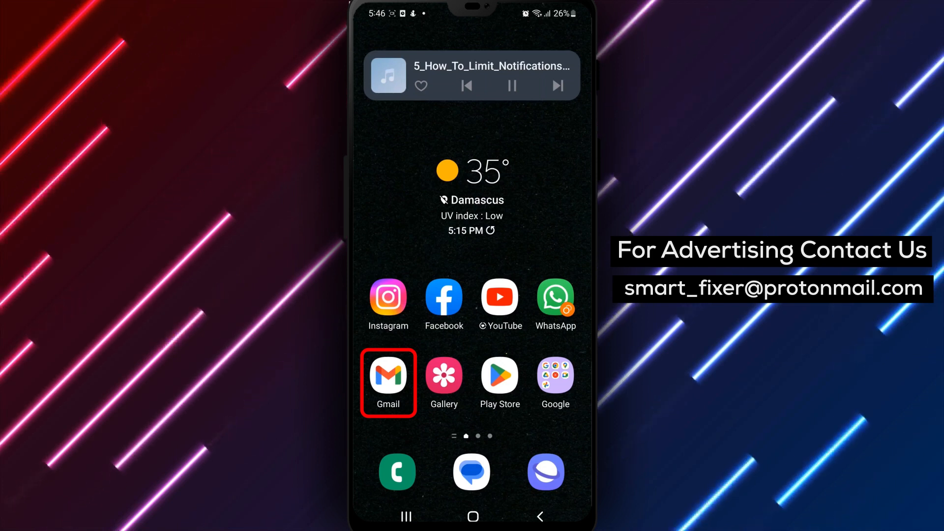
# Launch Gmail from the home screen, landing in the Primary inbox
pyautogui.click(387, 375)
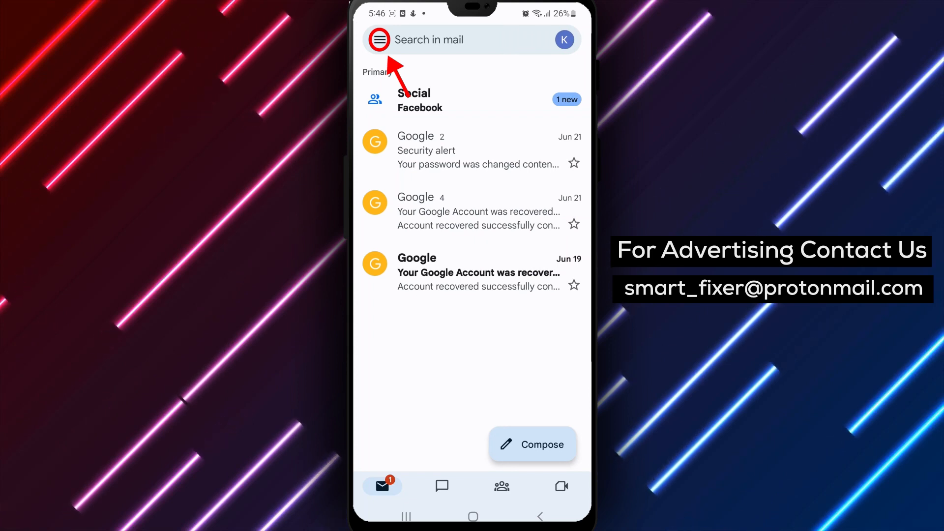
# Reveal Gmail's navigation drawer listing inboxes and labels
pyautogui.click(382, 40)
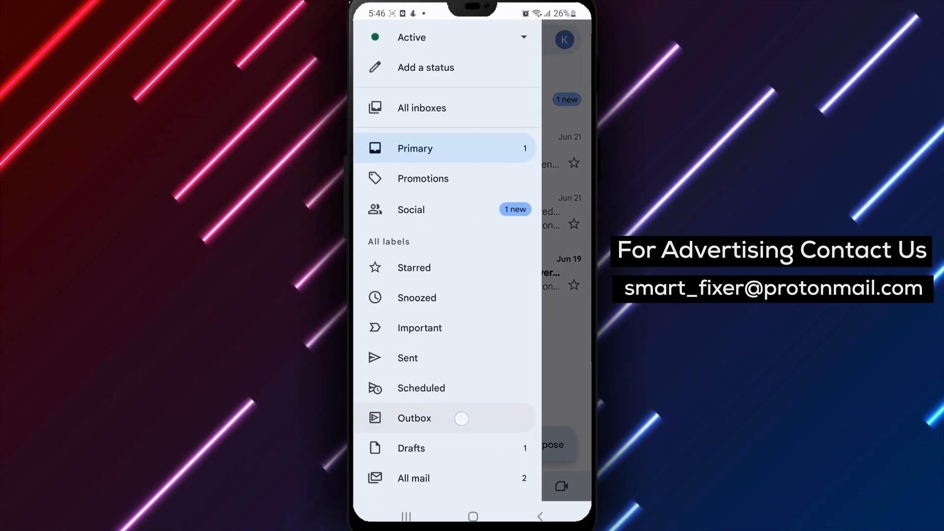
# Go to Gmail Settings and enter the second account's notification settings
pyautogui.click(414, 149)
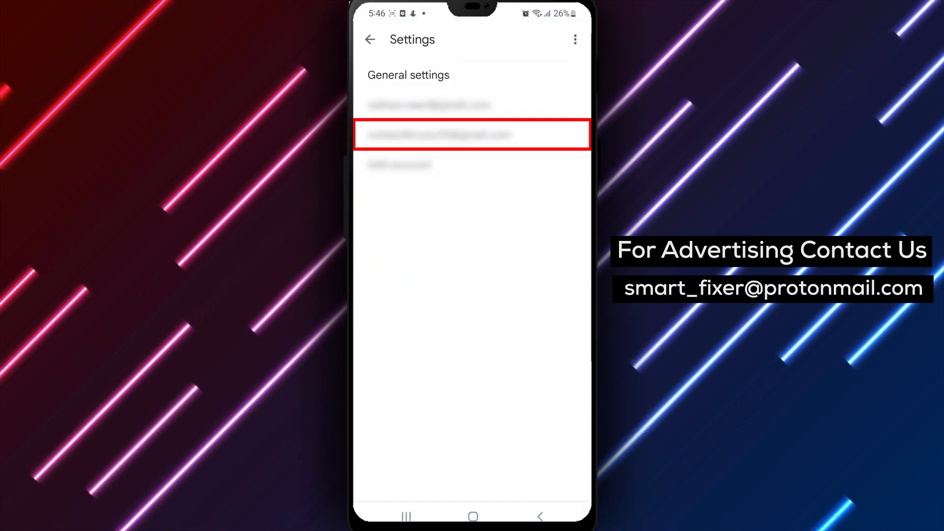
pyautogui.click(472, 136)
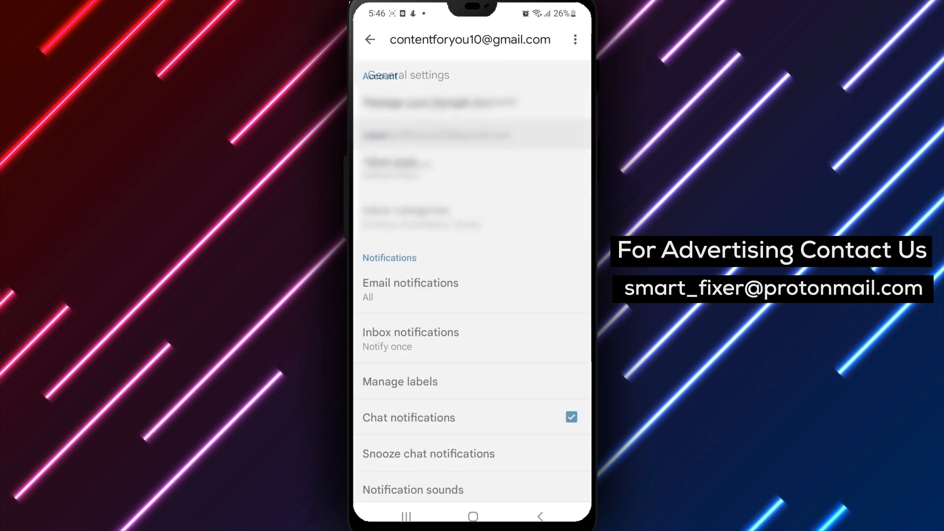